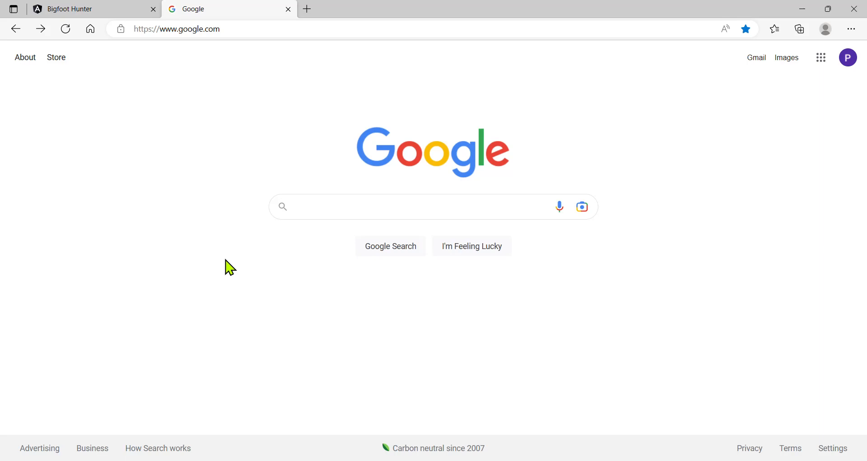
# Search Google for 'visual studio code' and open its Download page.
pyautogui.click(387, 206)
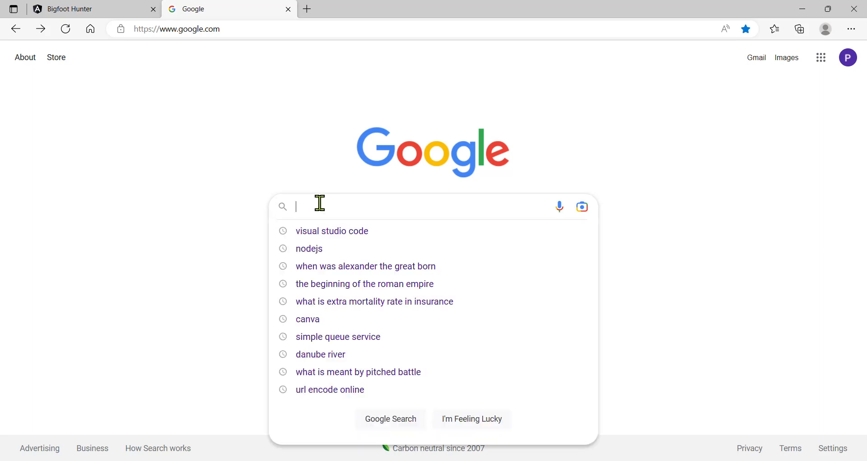
pyautogui.moveTo(291, 196)
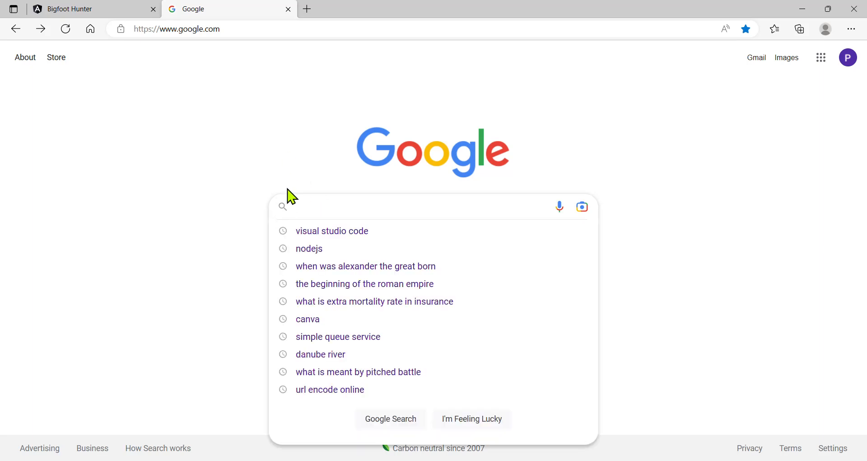
pyautogui.moveTo(332, 231)
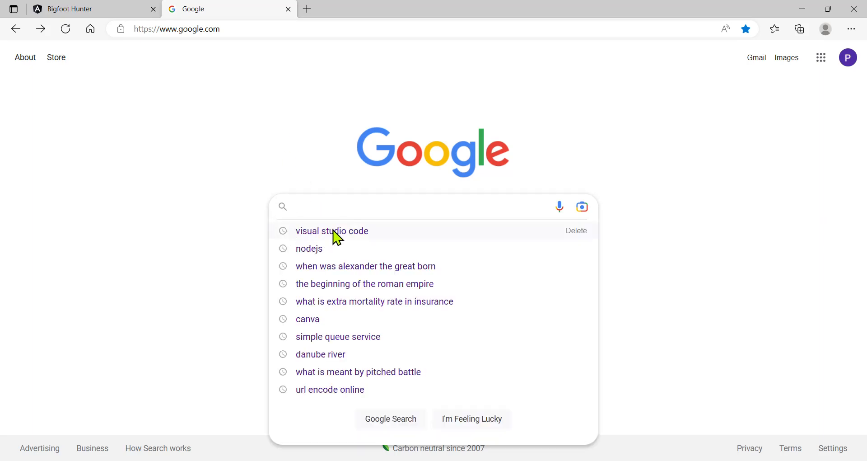
pyautogui.click(332, 231)
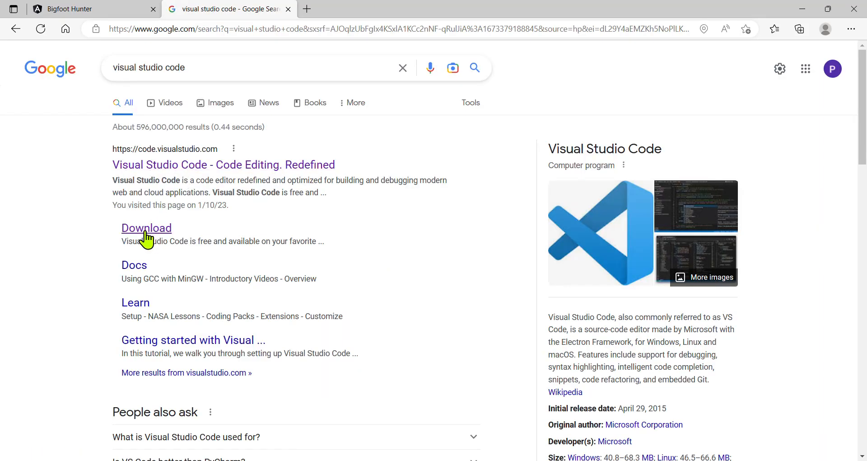
pyautogui.click(146, 227)
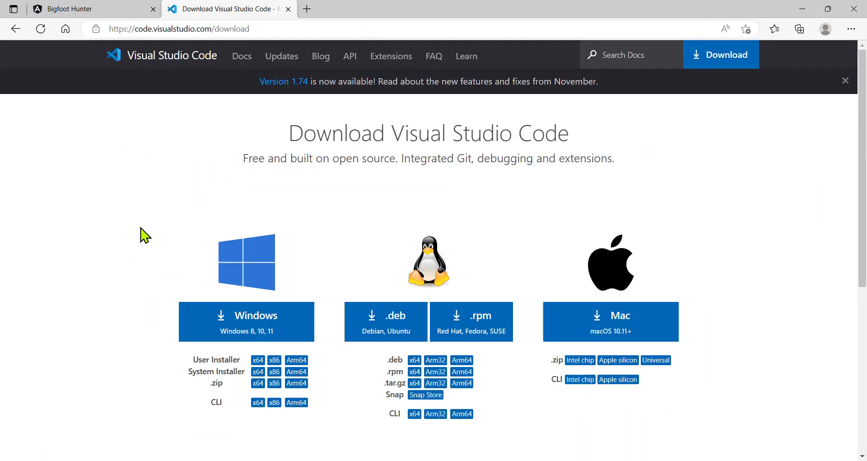
pyautogui.moveTo(288, 187)
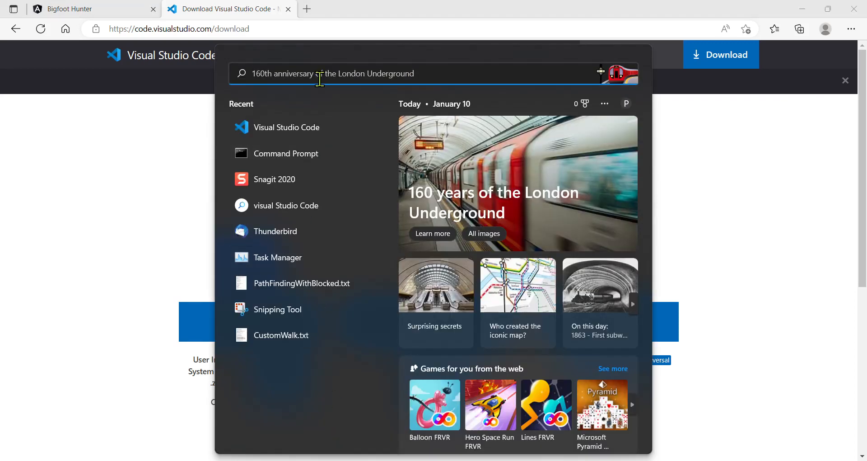
# Launch Visual Studio Code by searching 'vis' in the Start menu.
pyautogui.write('vis')
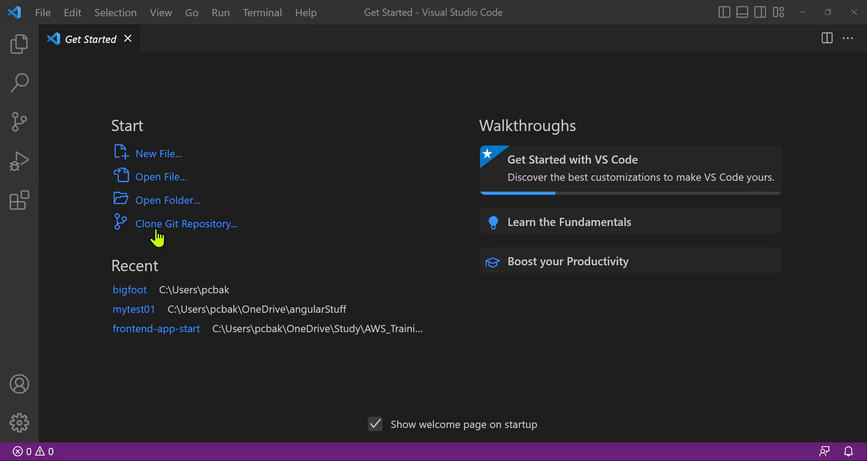
pyautogui.moveTo(394, 121)
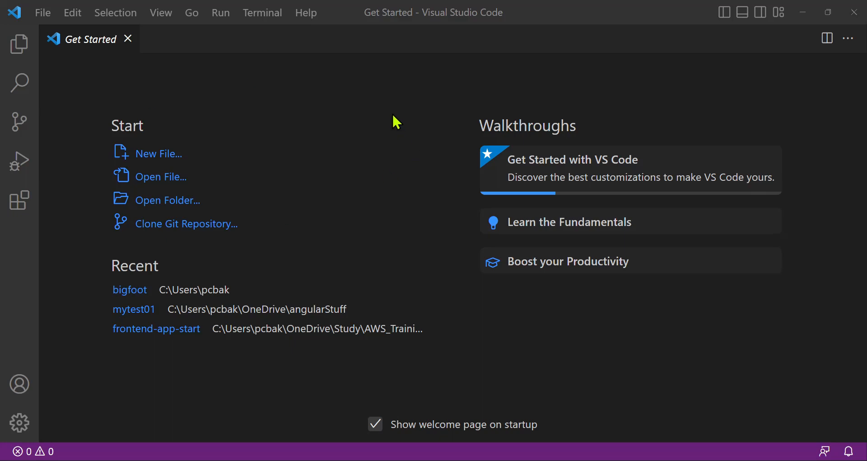
pyautogui.moveTo(380, 136)
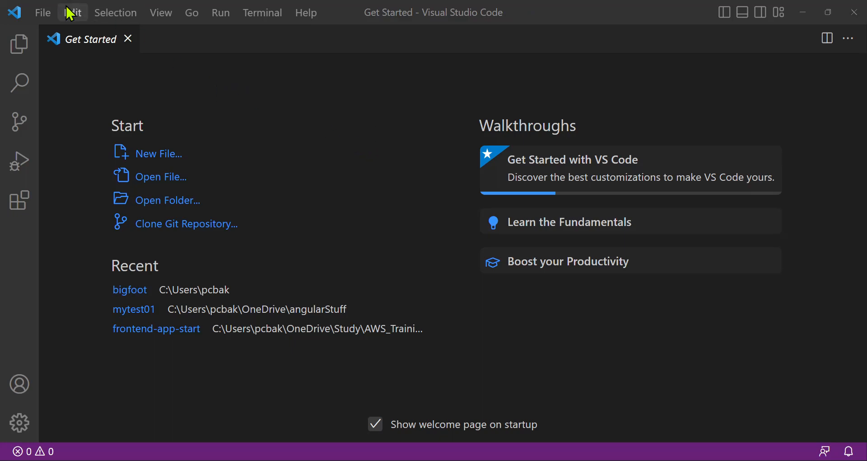
# Open the bigfoot folder as the project via File > Open Folder.
pyautogui.click(42, 12)
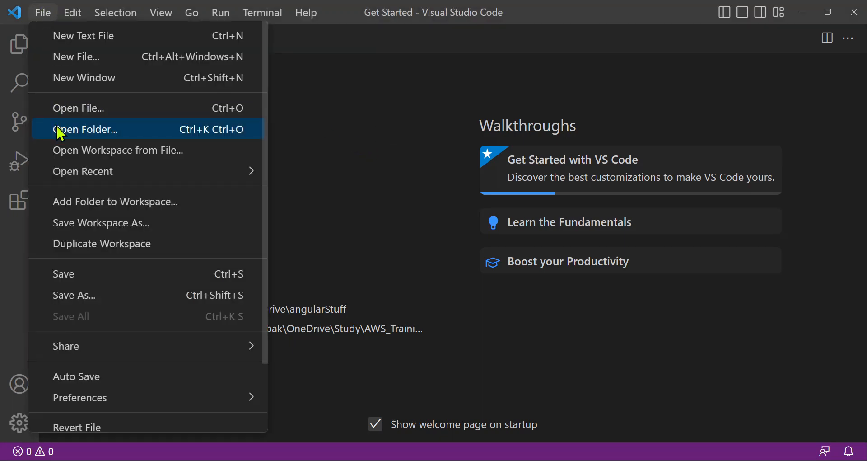
pyautogui.click(85, 129)
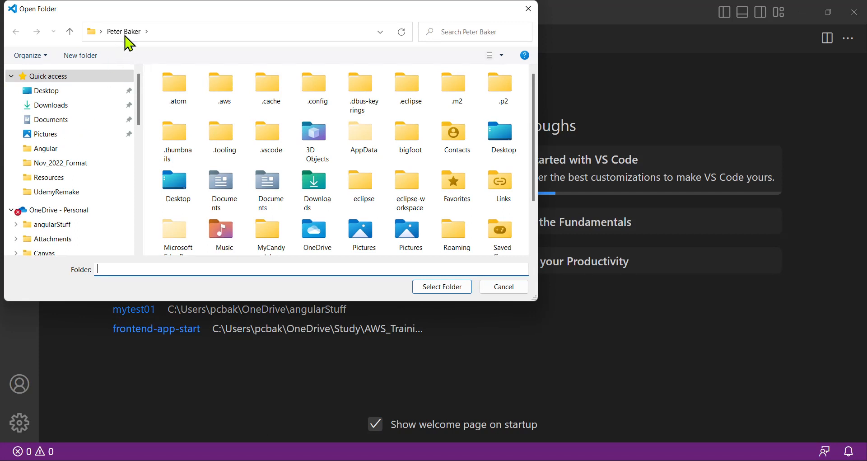
pyautogui.click(410, 87)
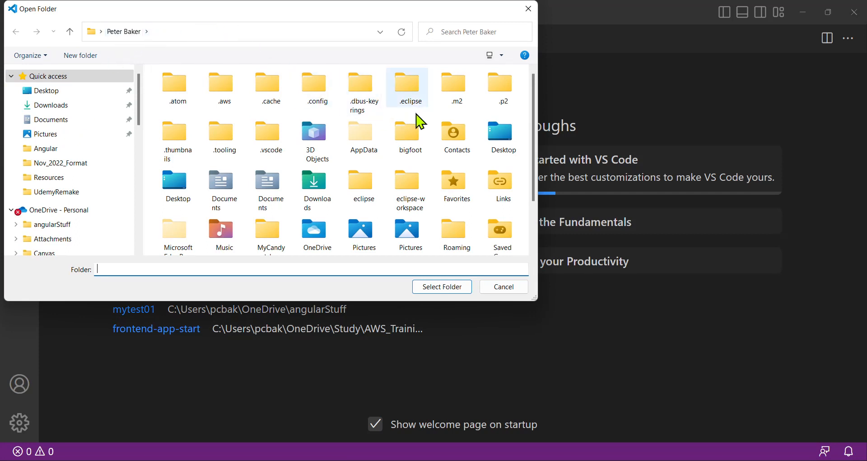
pyautogui.click(408, 135)
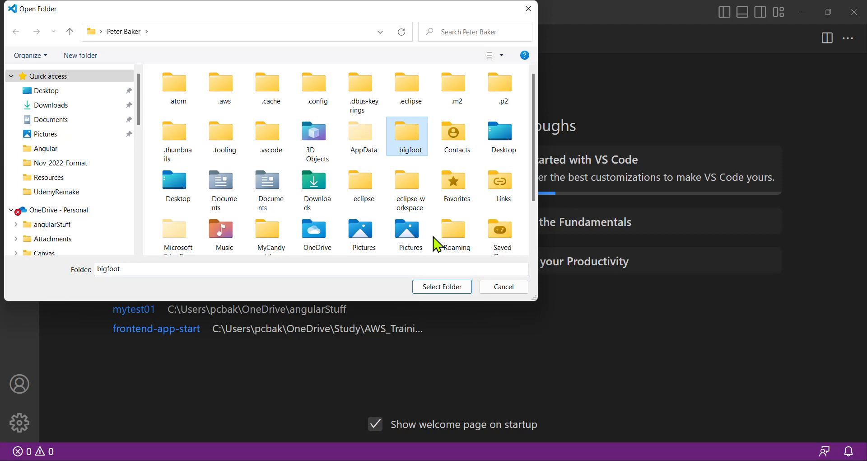
pyautogui.click(441, 286)
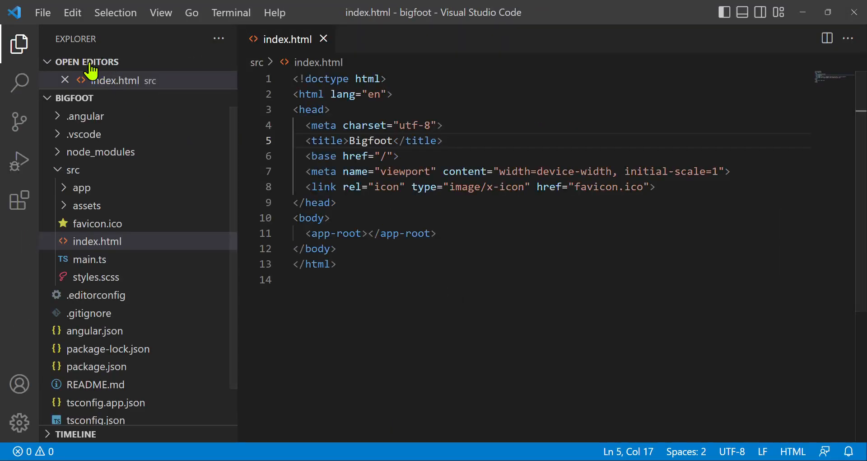
# Change the index.html <title> to 'Bigfoot Hunter' and save with Ctrl+S.
pyautogui.click(72, 170)
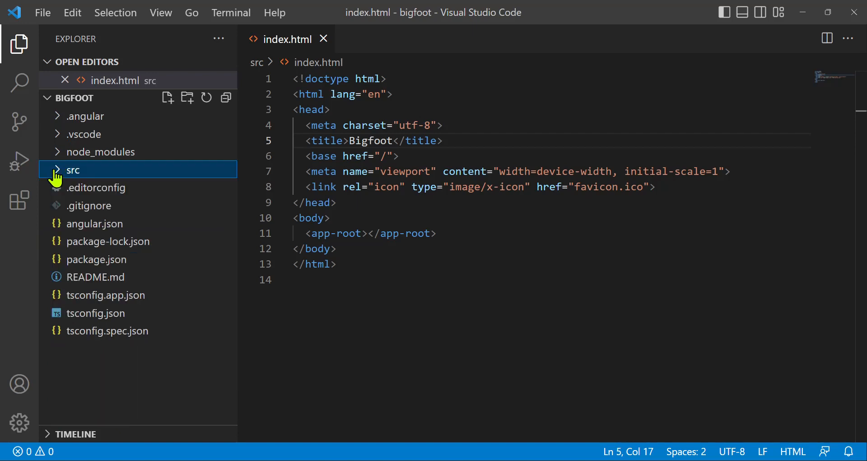
pyautogui.click(72, 98)
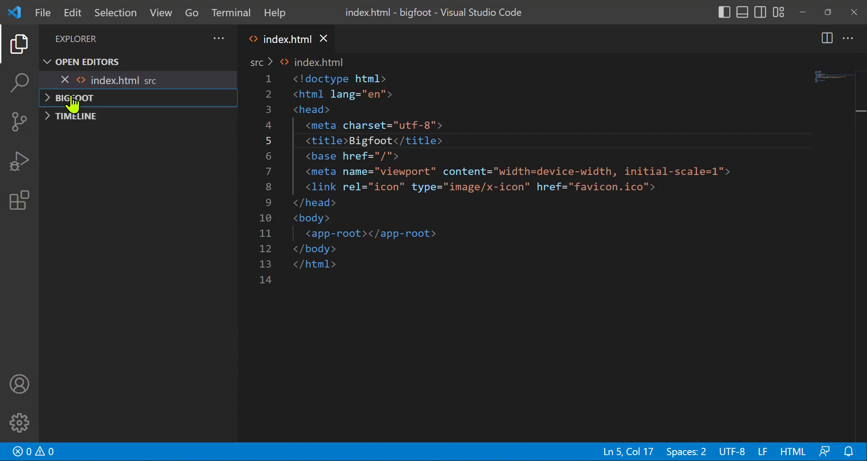
pyautogui.click(74, 98)
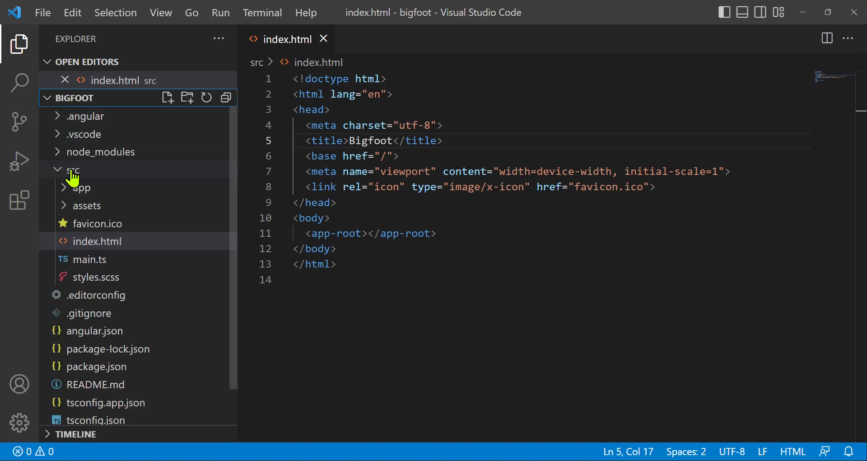
pyautogui.click(73, 169)
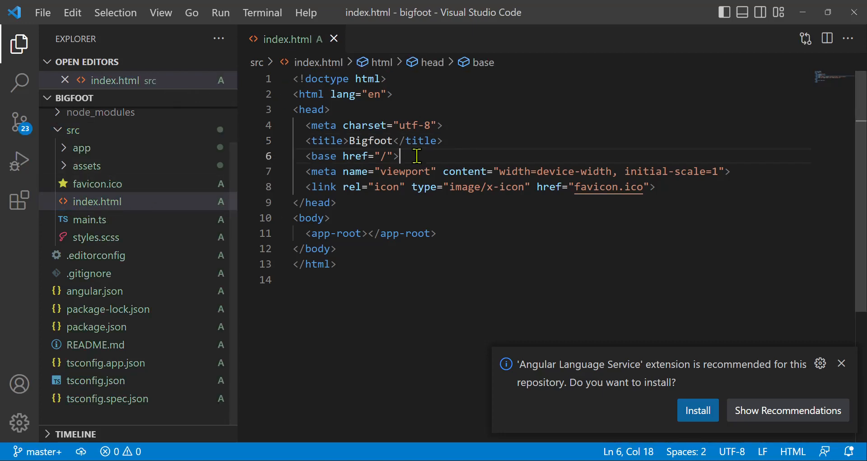
pyautogui.moveTo(303, 138)
pyautogui.write(' Hu')
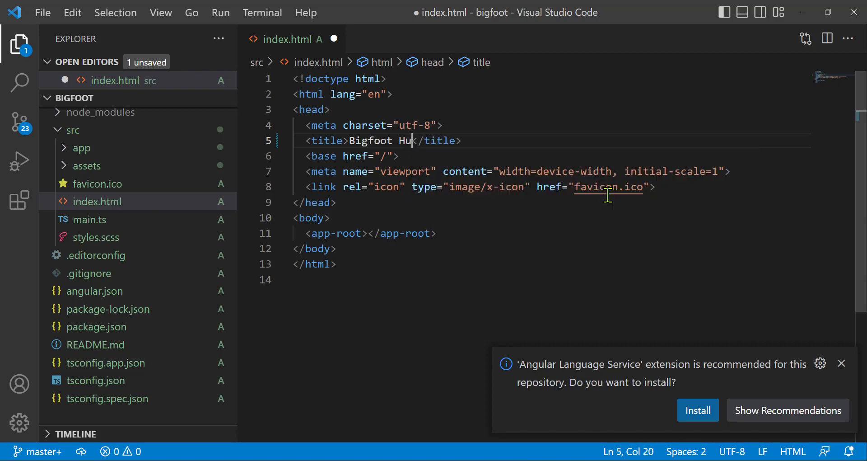
pyautogui.write('nter')
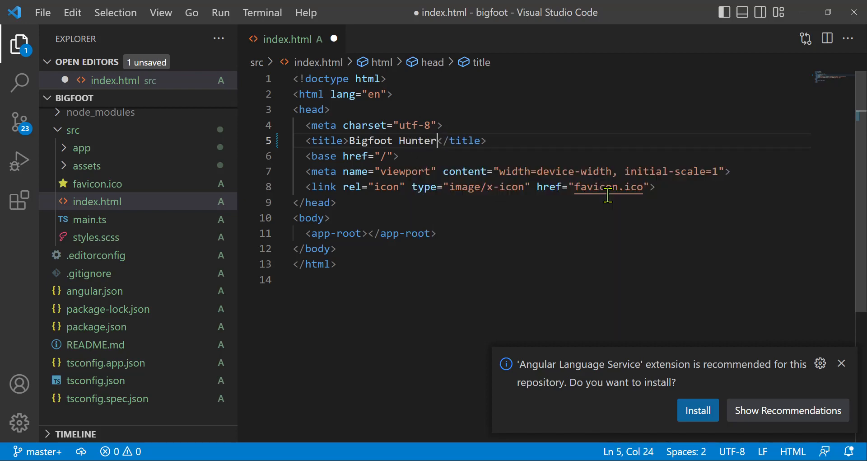
pyautogui.press('ctrl+s')
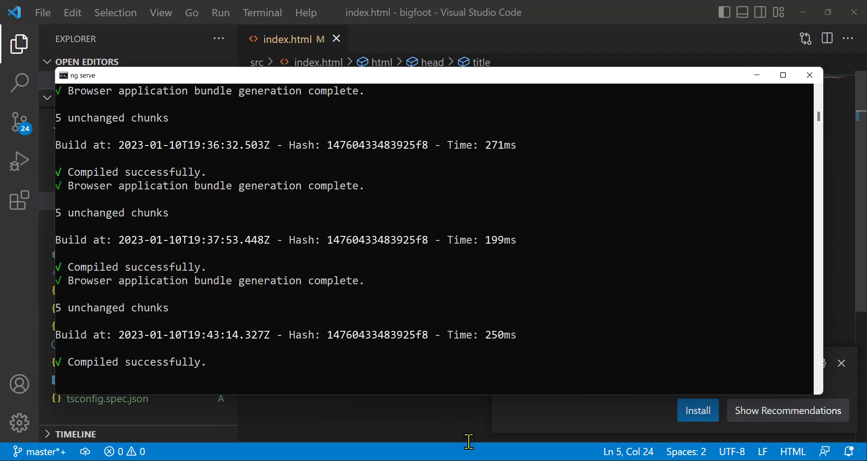
pyautogui.moveTo(462, 423)
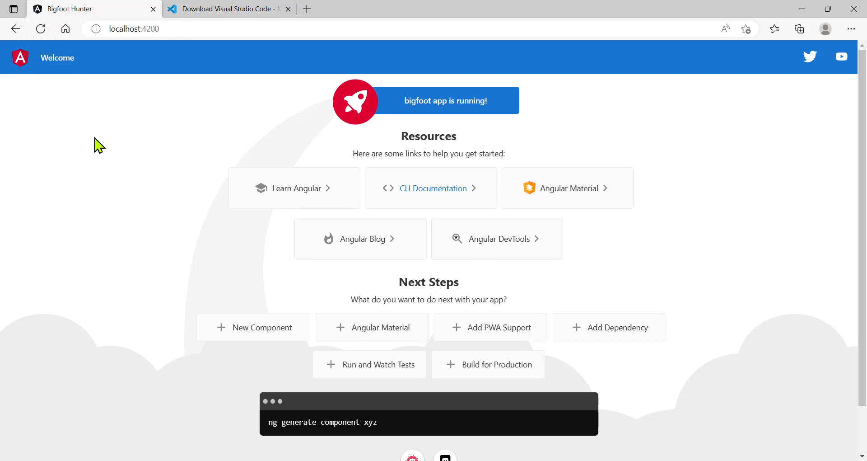
pyautogui.moveTo(69, 9)
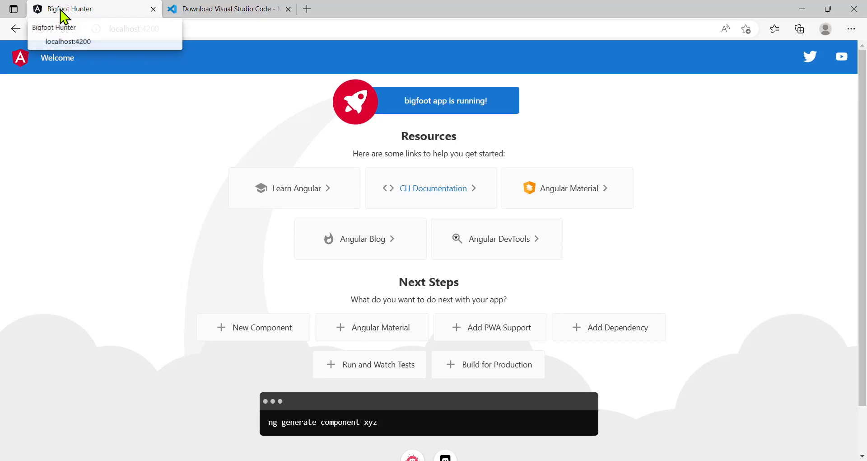
pyautogui.moveTo(91, 155)
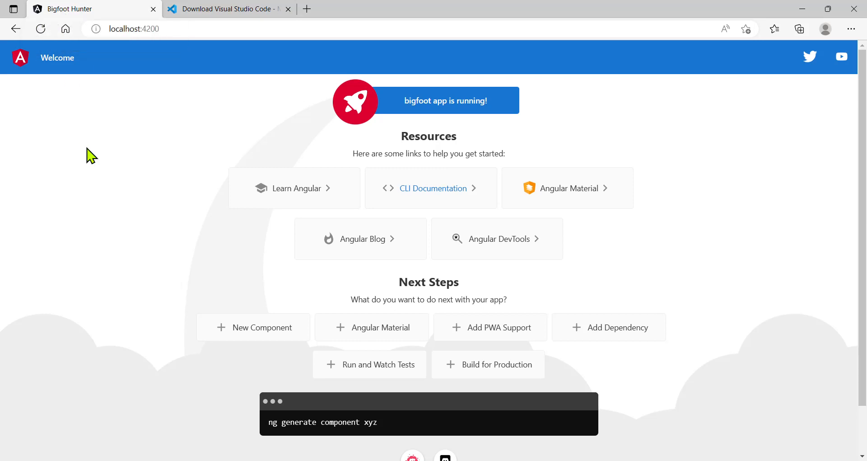
pyautogui.moveTo(478, 450)
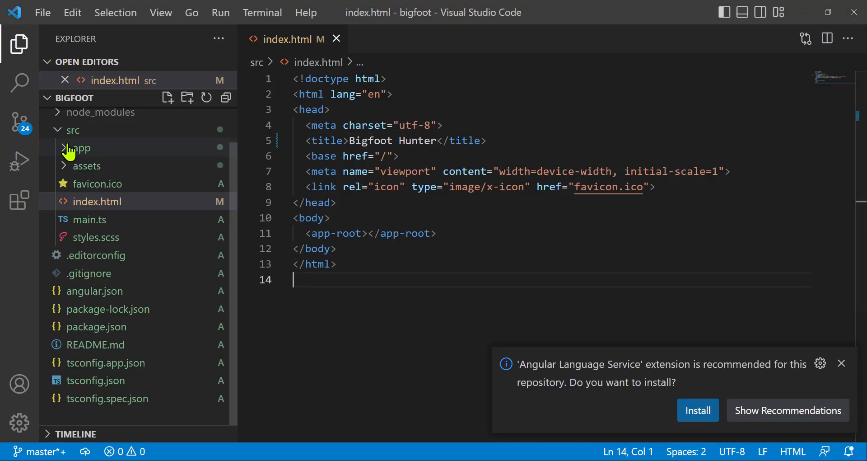
# Open src/app/app.component.html and dismiss the Angular Language Service notification.
pyautogui.click(97, 201)
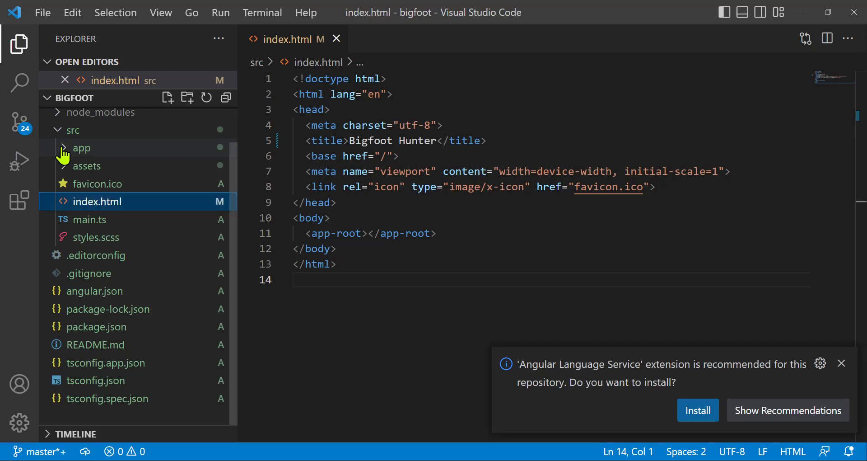
pyautogui.click(81, 147)
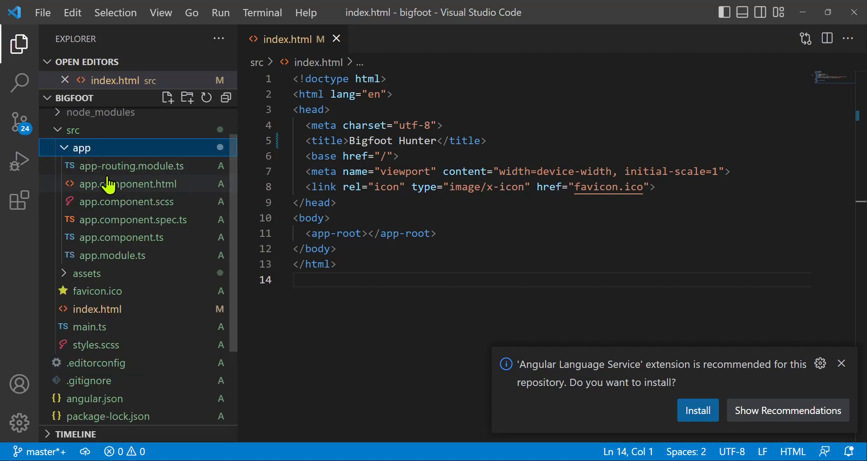
pyautogui.moveTo(109, 159)
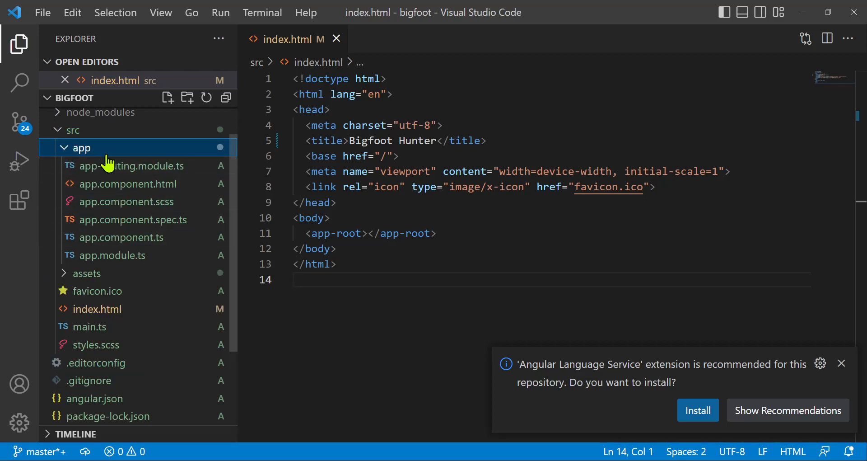
pyautogui.moveTo(132, 165)
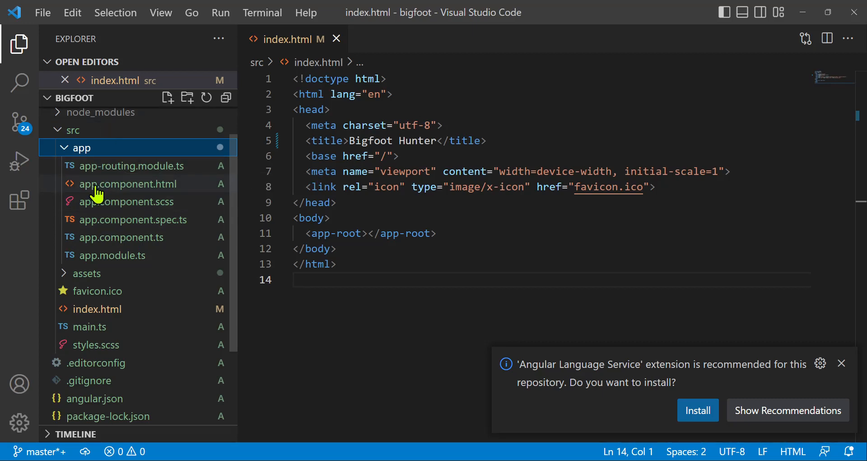
pyautogui.moveTo(131, 184)
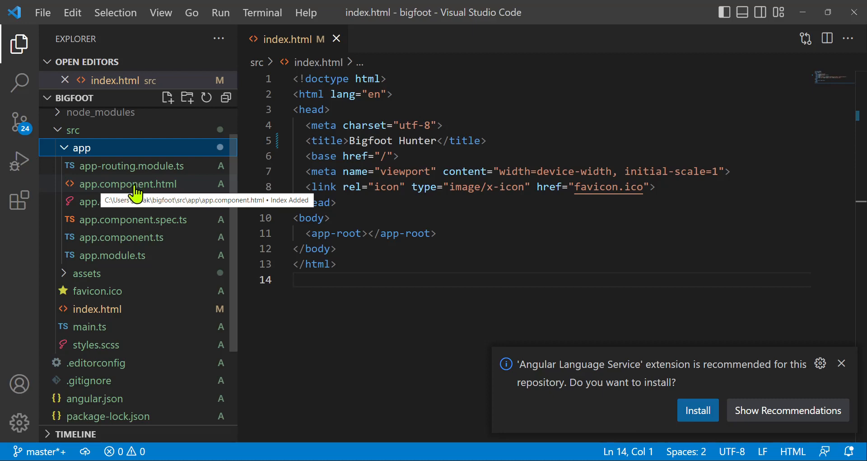
pyautogui.moveTo(173, 188)
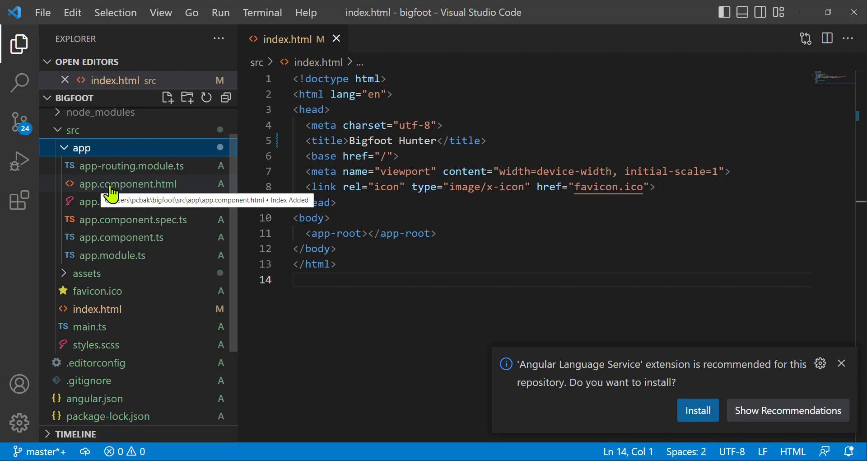
pyautogui.click(126, 184)
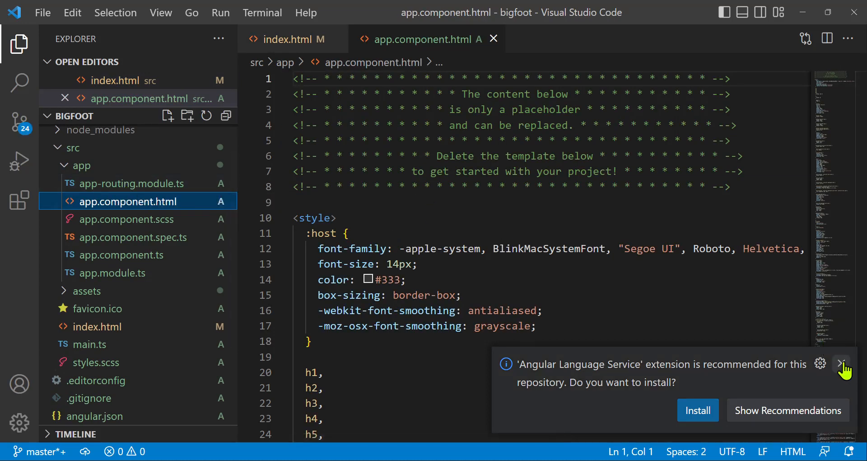
pyautogui.click(363, 110)
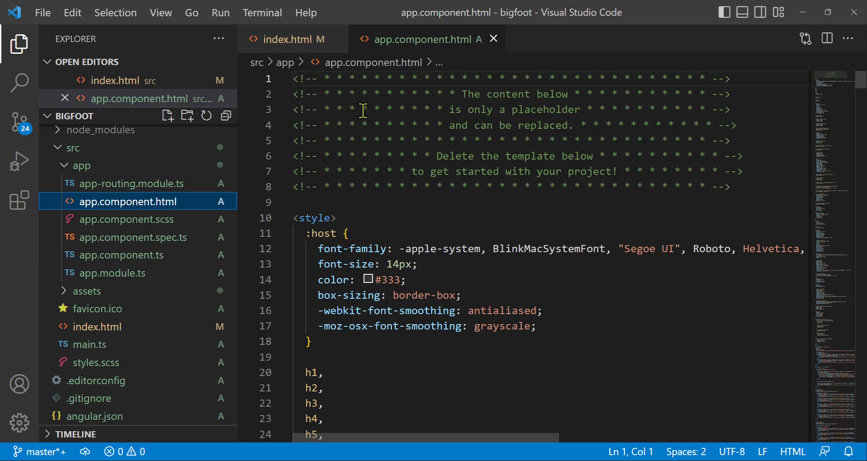
pyautogui.moveTo(756, 120)
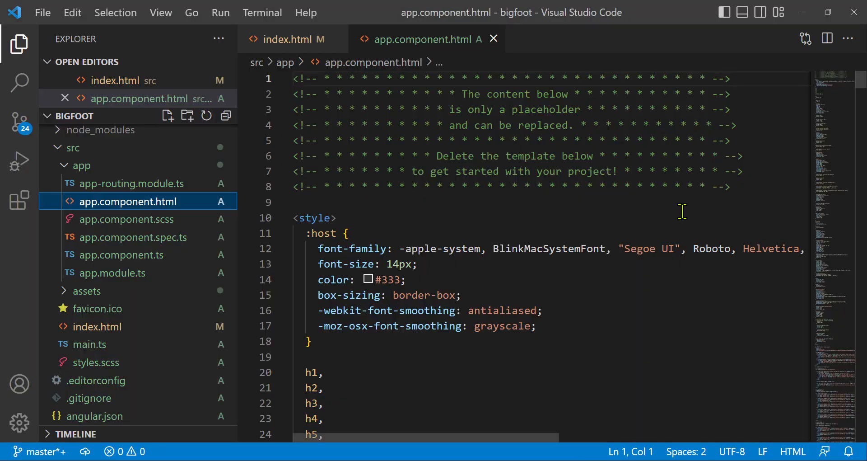
pyautogui.moveTo(860, 86)
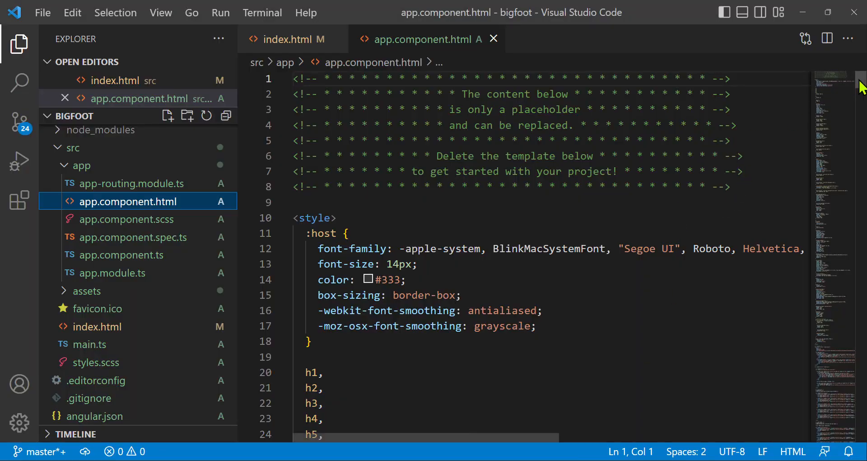
# Scroll to the template's end and select the router-outlet tag.
pyautogui.scroll(-3)
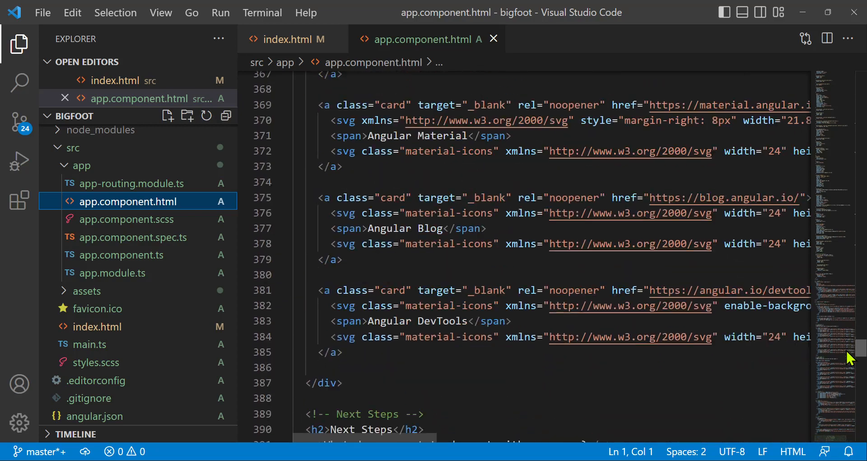
pyautogui.scroll(-3)
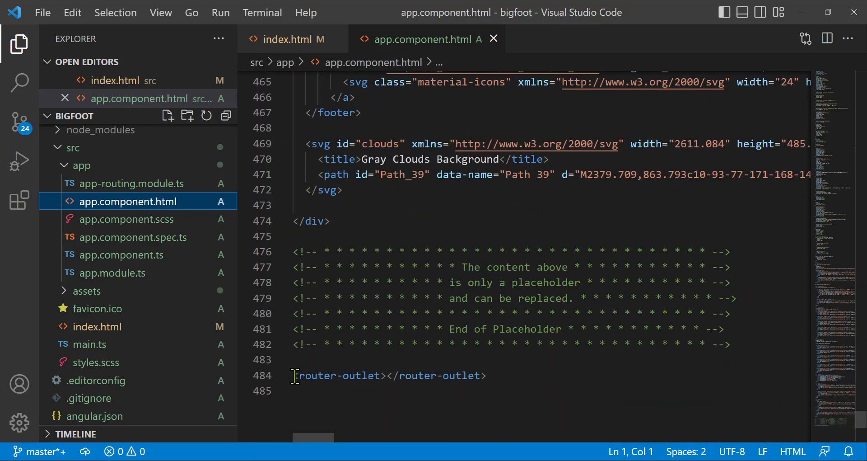
pyautogui.moveTo(294, 374); pyautogui.dragTo(487, 374)
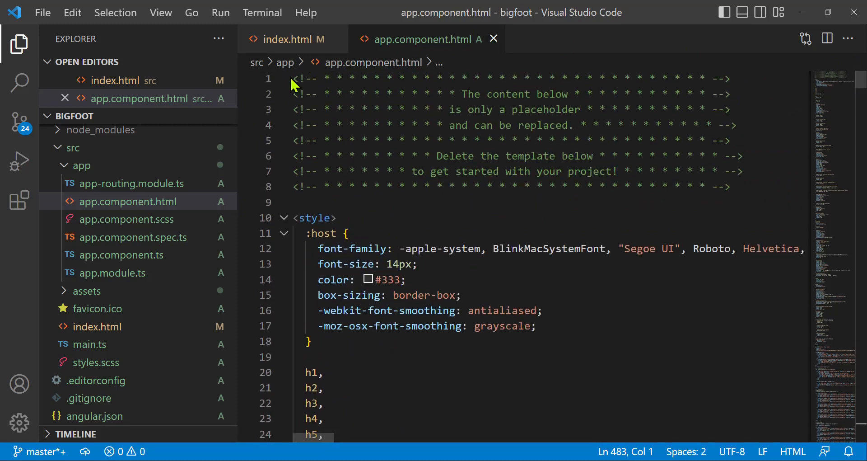
# Replace all template content with <router-outlet></router-outlet> and remove the blank first line.
pyautogui.press('ctrl+a')
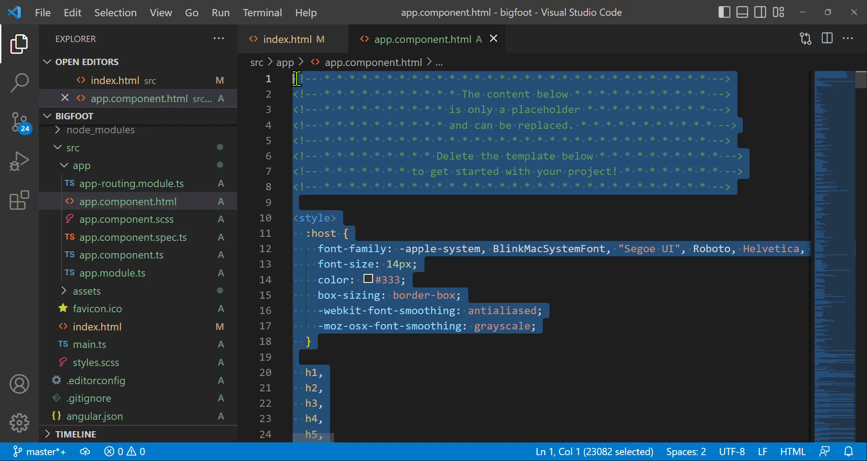
pyautogui.write('<router-outlet></router-outlet>')
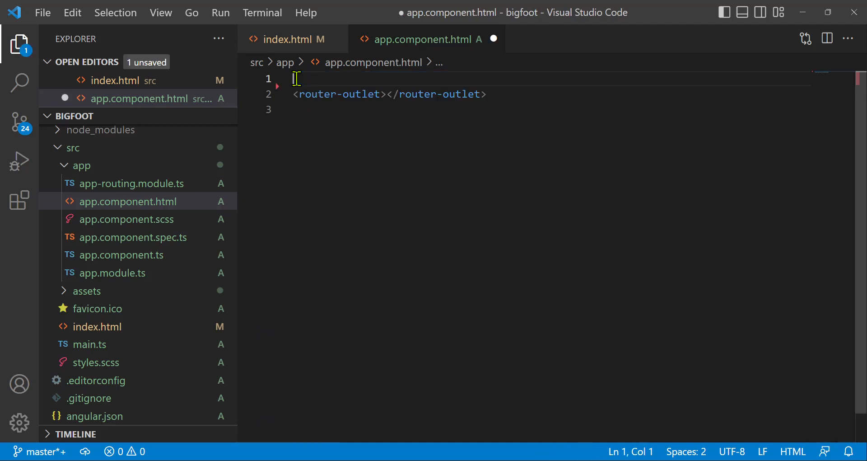
pyautogui.moveTo(295, 103)
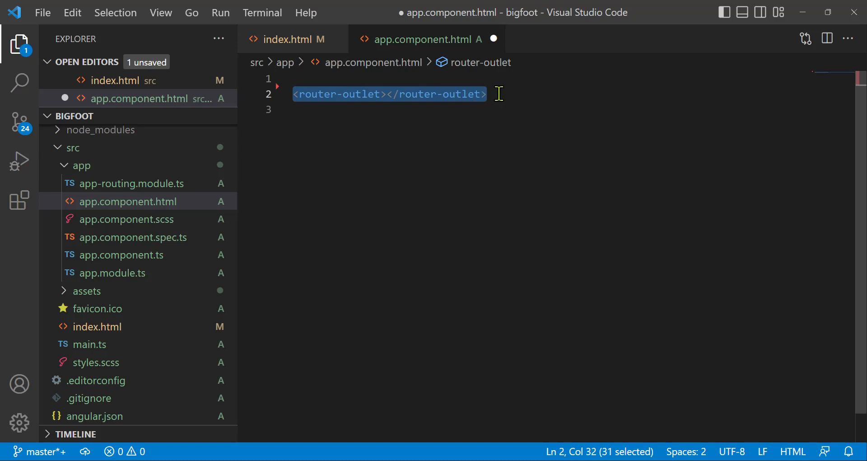
pyautogui.click(401, 79)
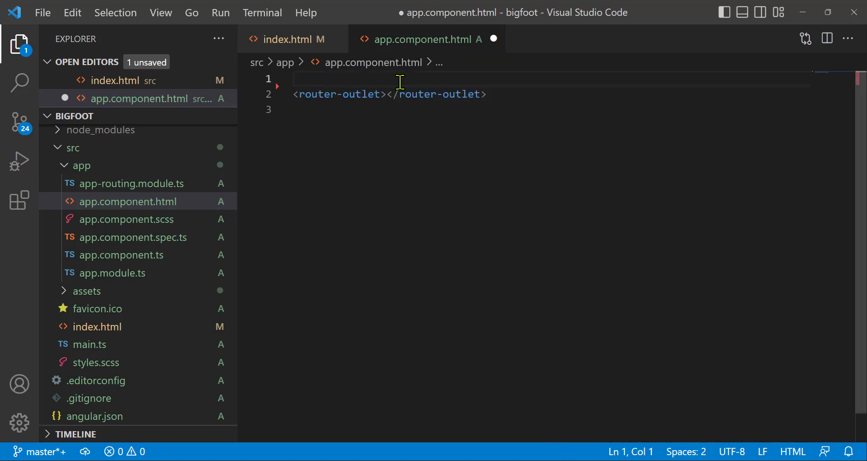
pyautogui.press('Backspace')
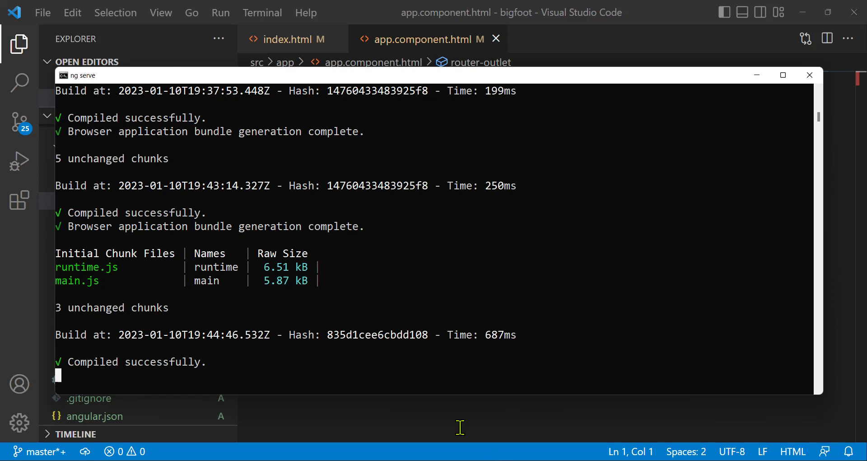
pyautogui.moveTo(249, 367)
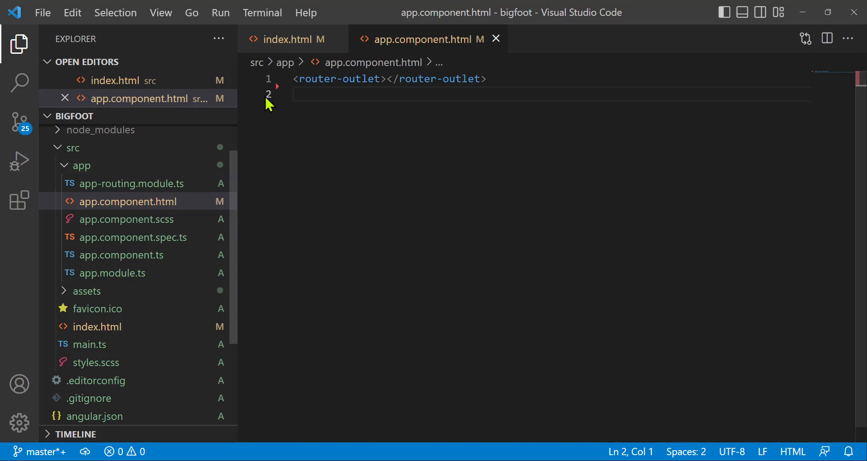
pyautogui.tripleClick(386, 78)
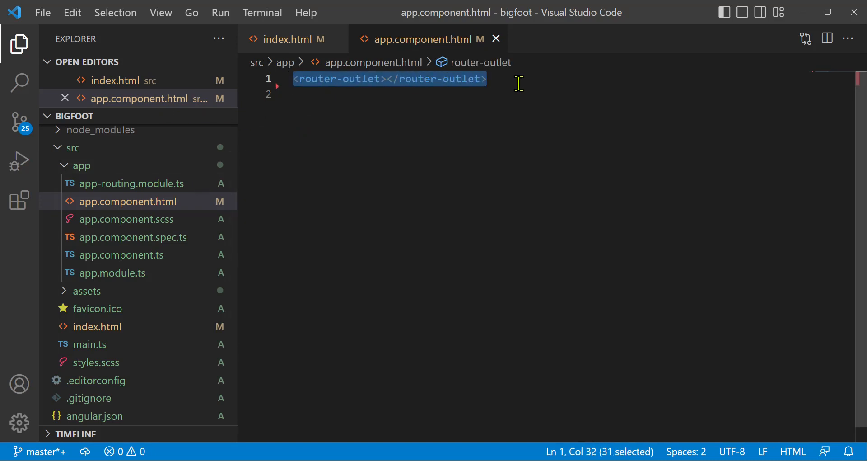
pyautogui.moveTo(96, 154)
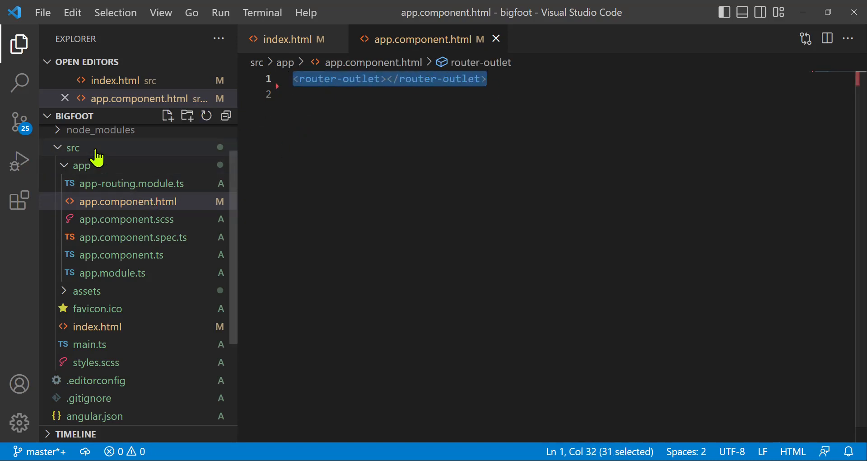